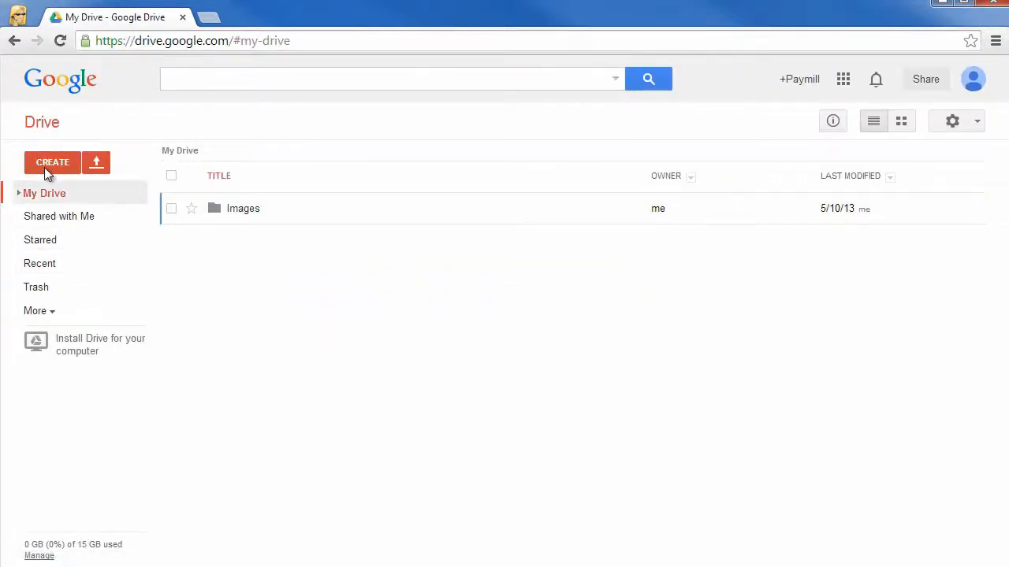
- From the CREATE menu, choose 'Connect more apps' to reach the app catalog
click(52, 163)
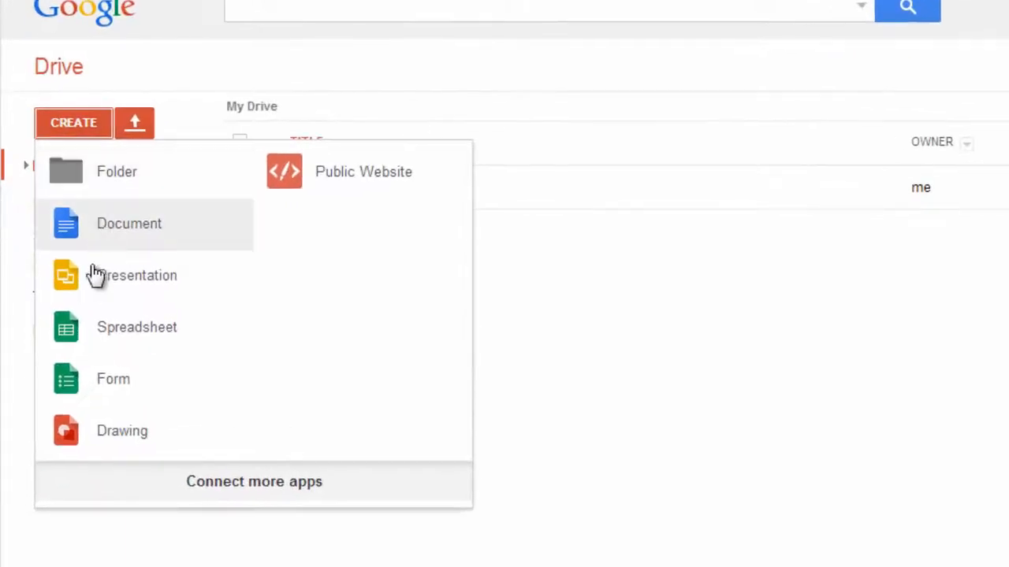
mouse_move(193, 492)
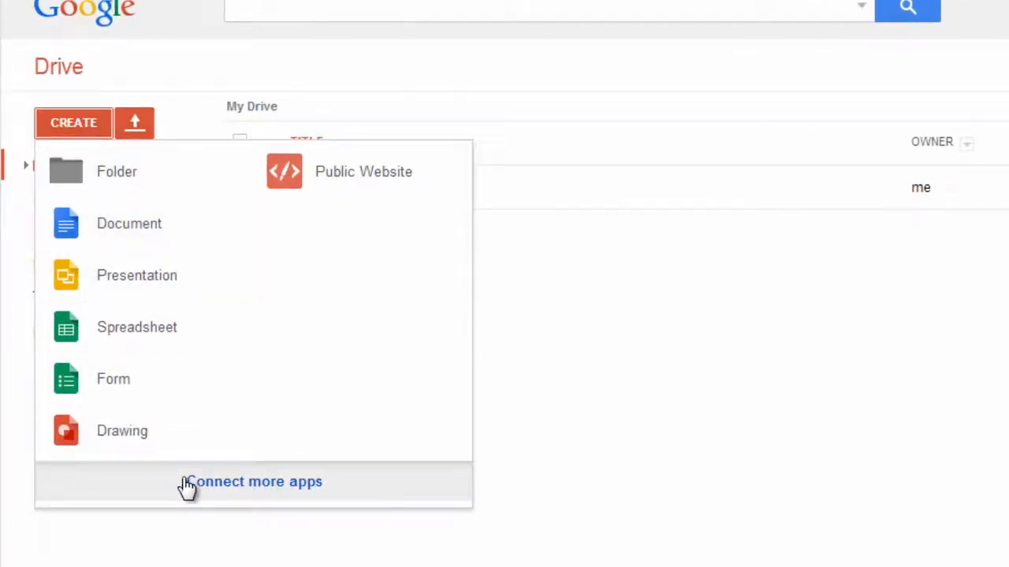
click(252, 482)
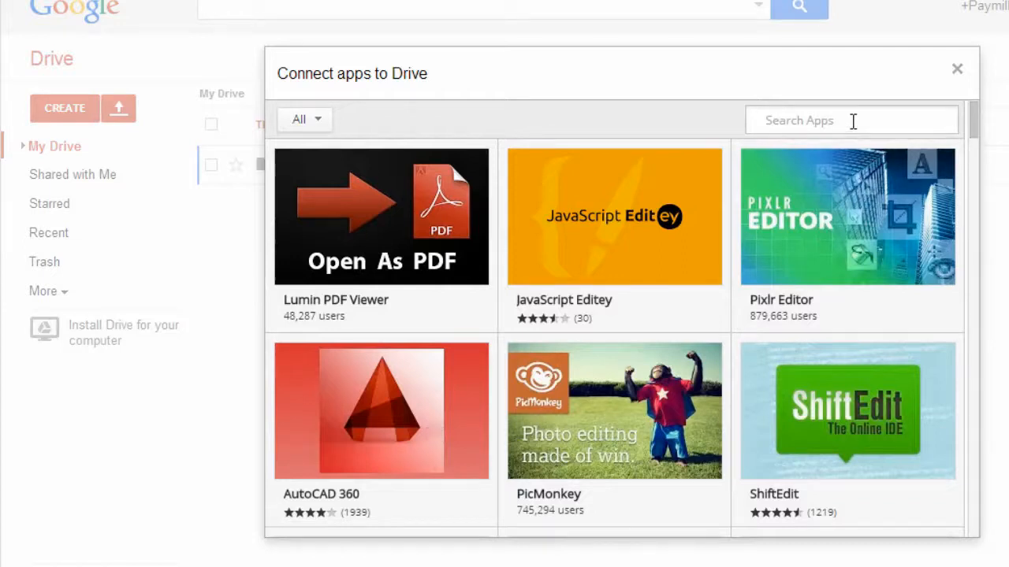
- Search 'ultradox', connect Ultradox to Drive and confirm it as the default app
text(ultradox)
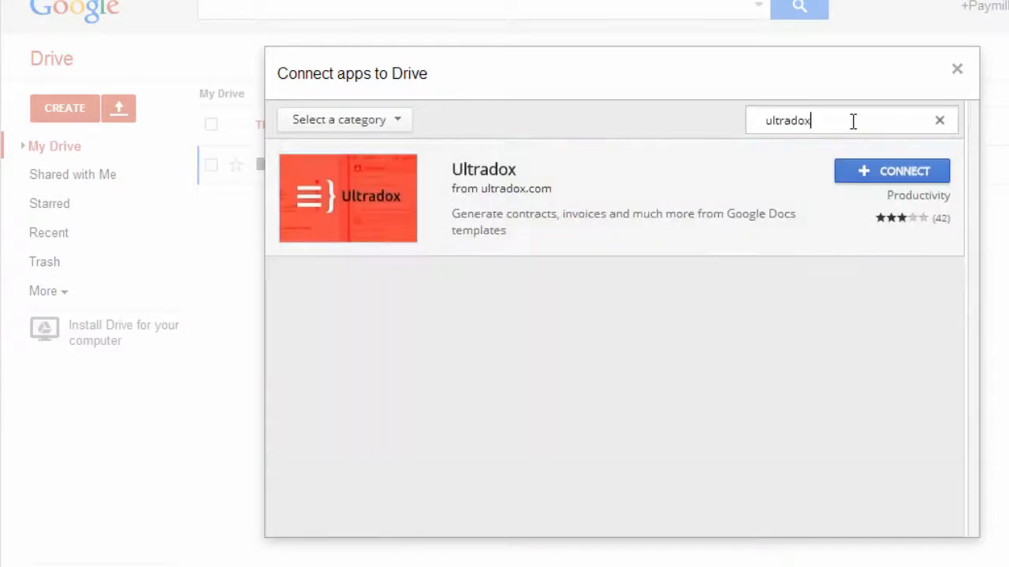
mouse_move(900, 176)
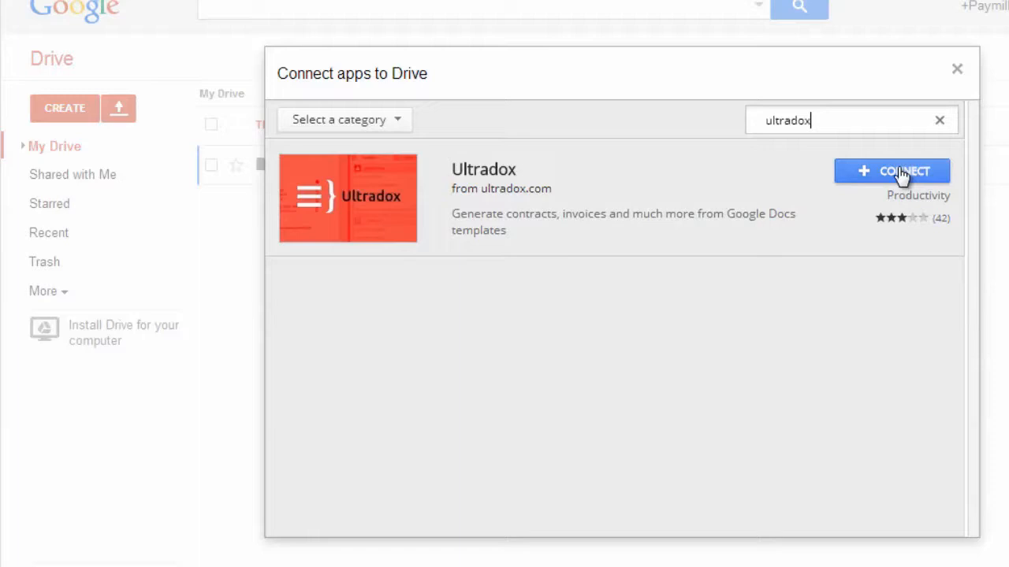
click(892, 170)
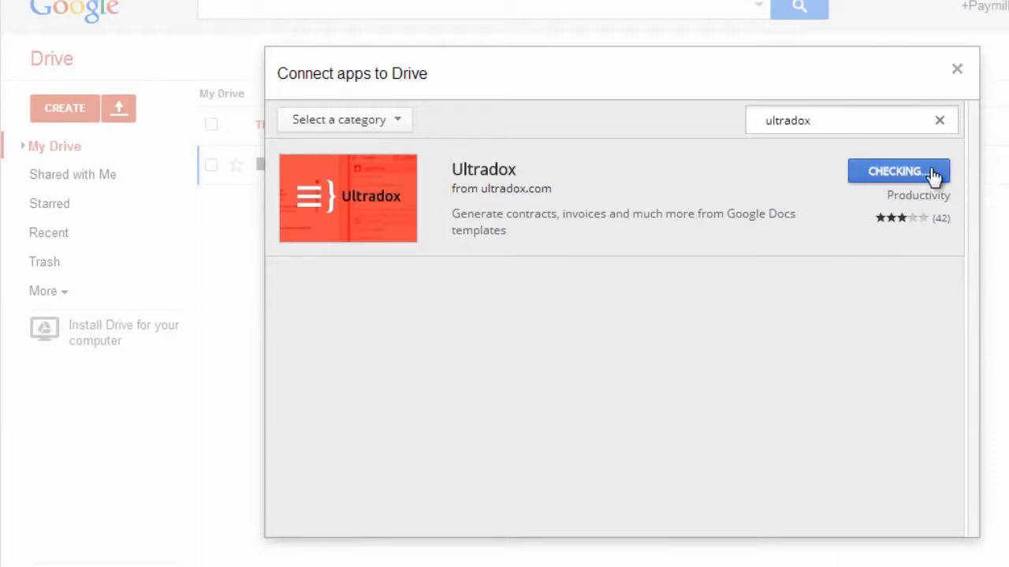
click(898, 170)
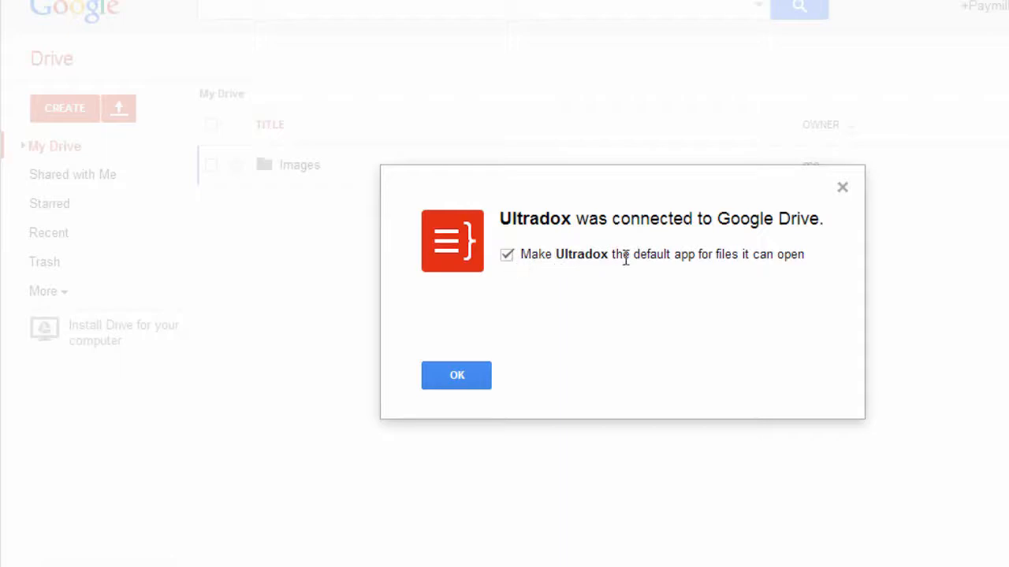
click(457, 375)
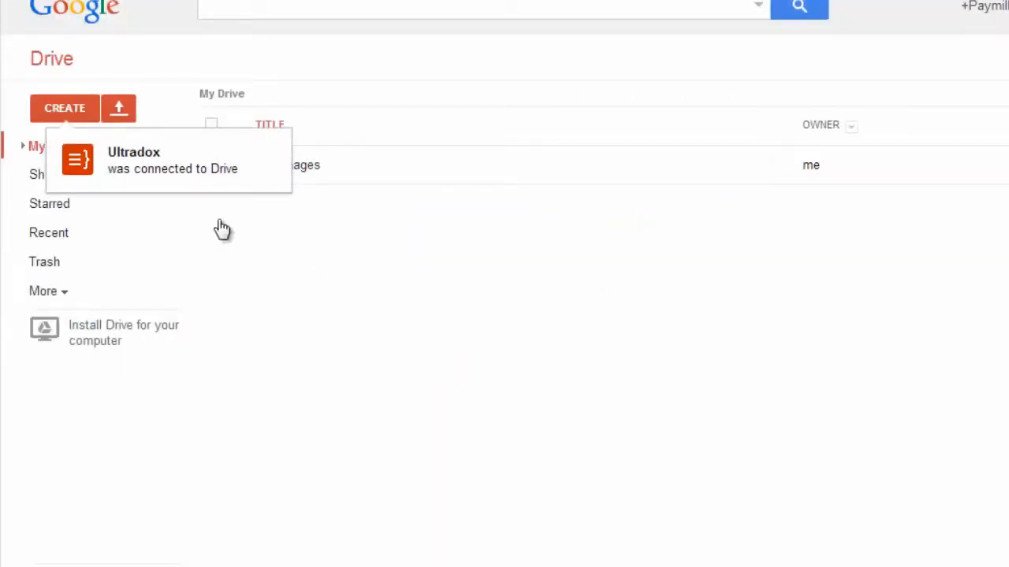
- Check the CREATE list now offers Ultradoc as a new item
click(64, 107)
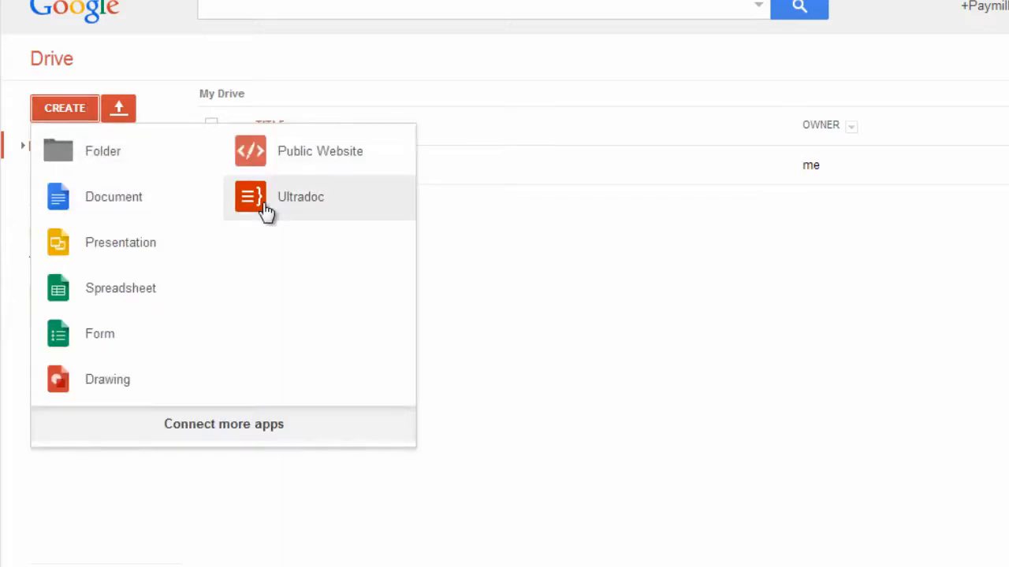
mouse_move(365, 206)
text(www.)
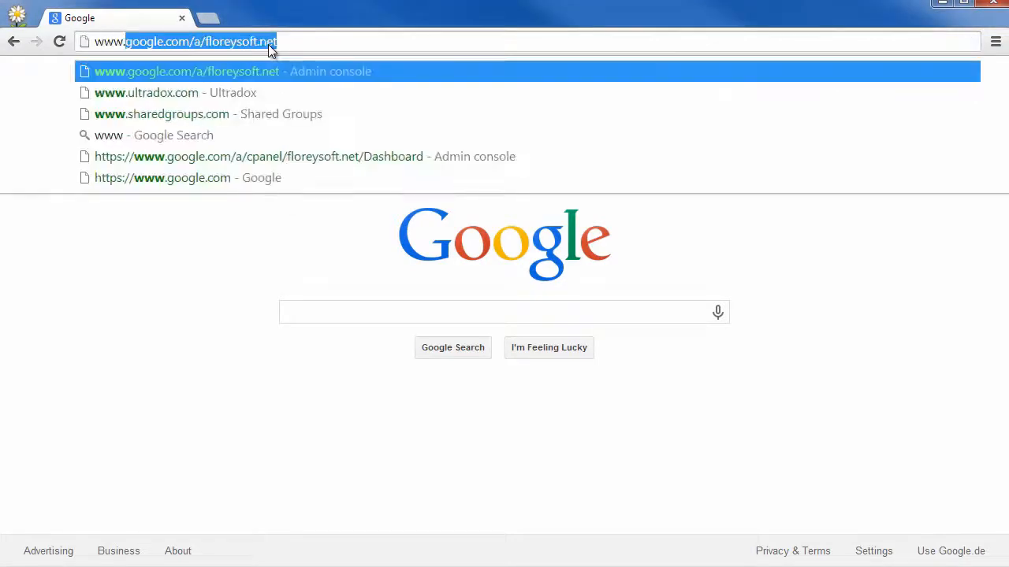
- From the Admin console's Marketplace Apps list, browse the Apps Marketplace for apps to add
click(205, 71)
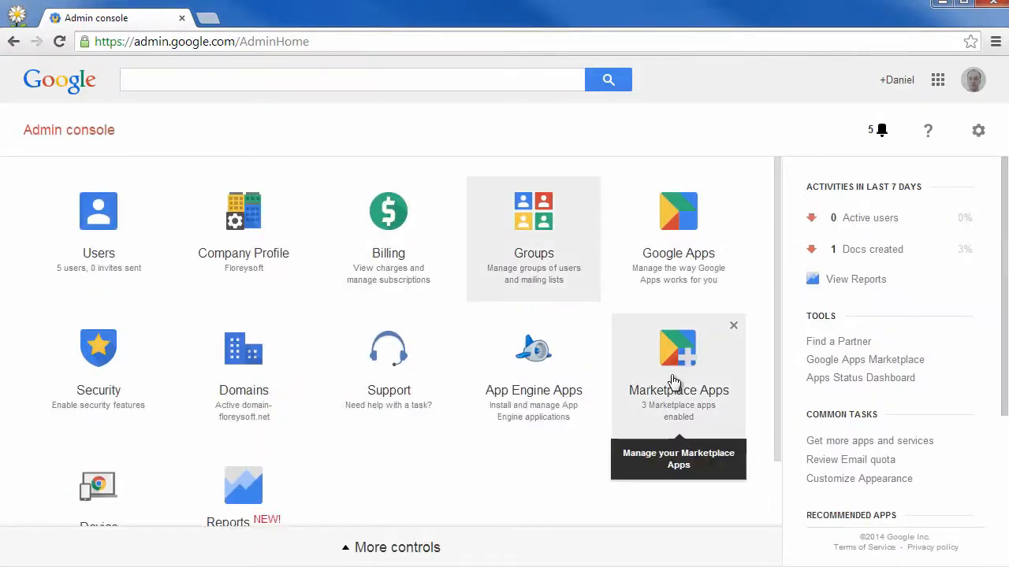
click(677, 348)
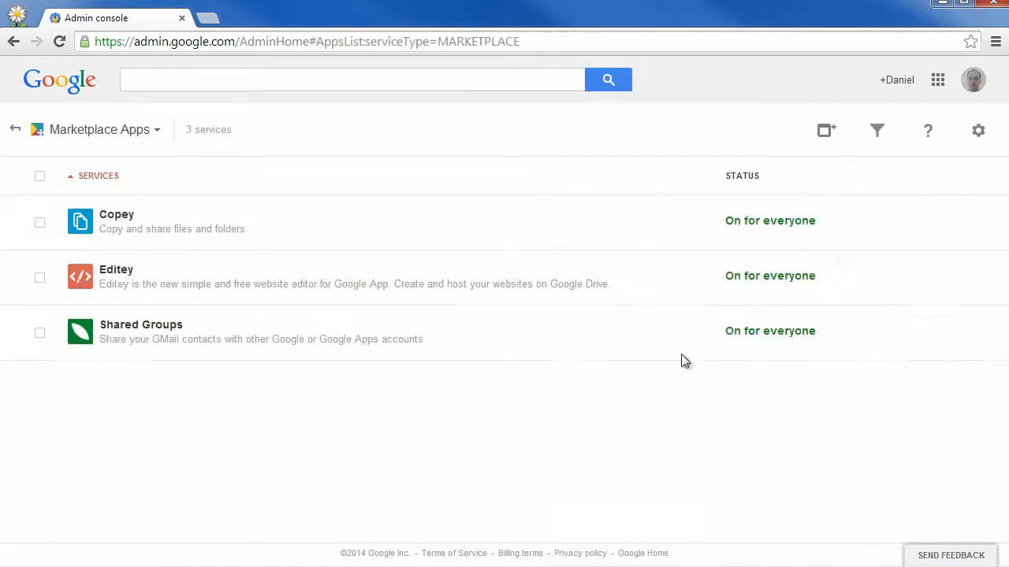
mouse_move(825, 130)
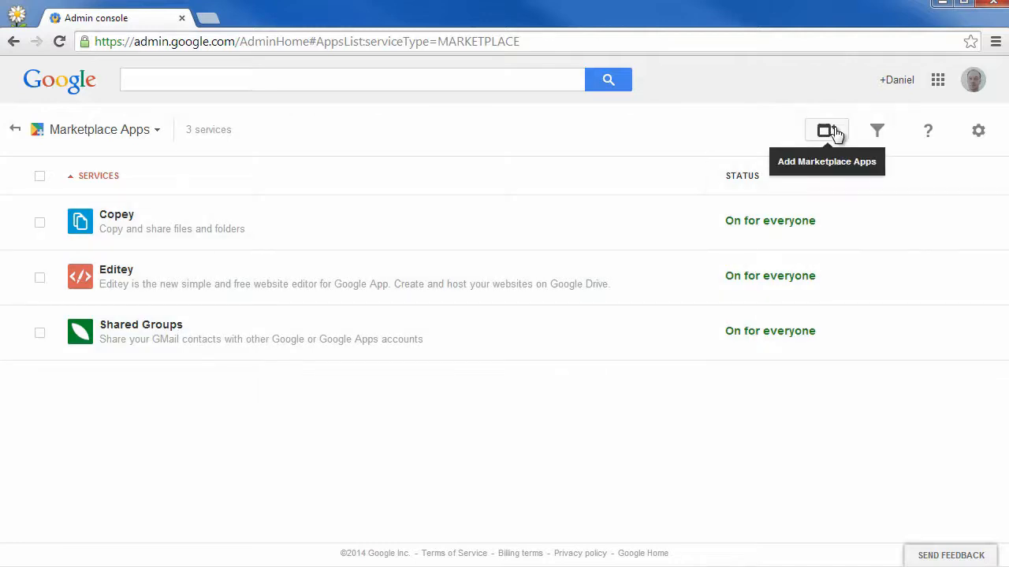
click(826, 129)
text(ultradox)
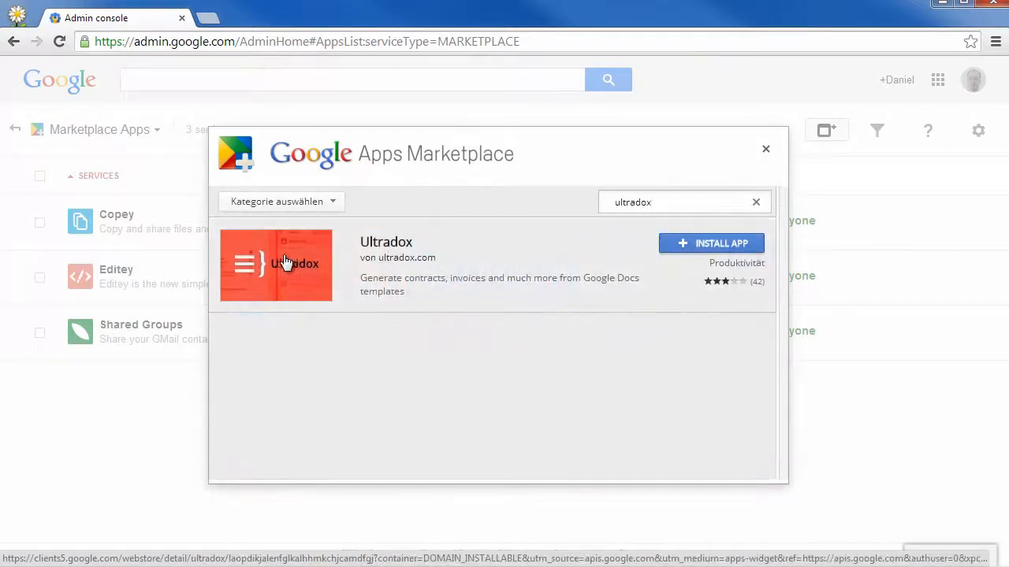
- Install Ultradox for the domain, accepting its data-access terms and dismissing the confirmation
click(711, 242)
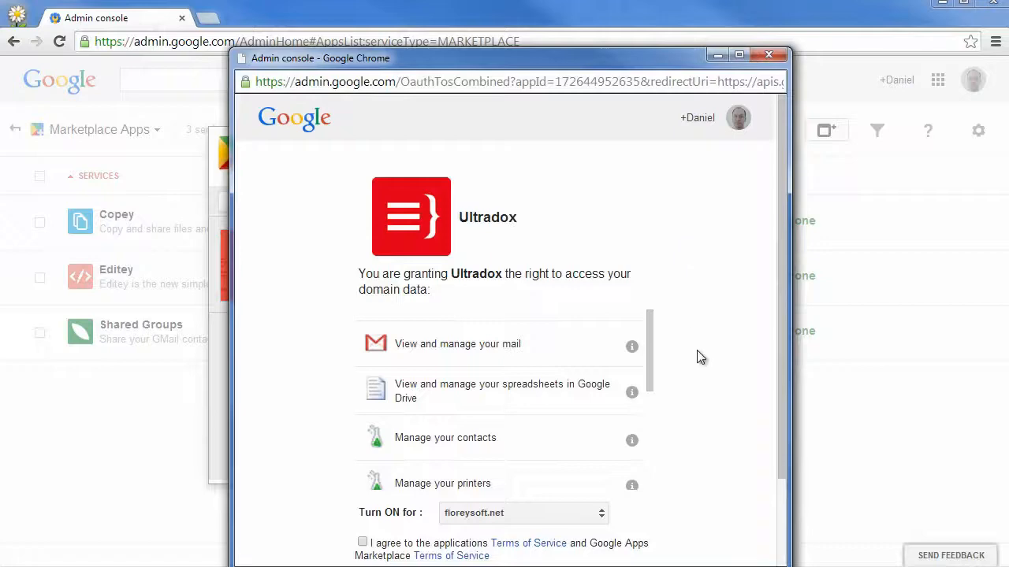
scroll(down, 3)
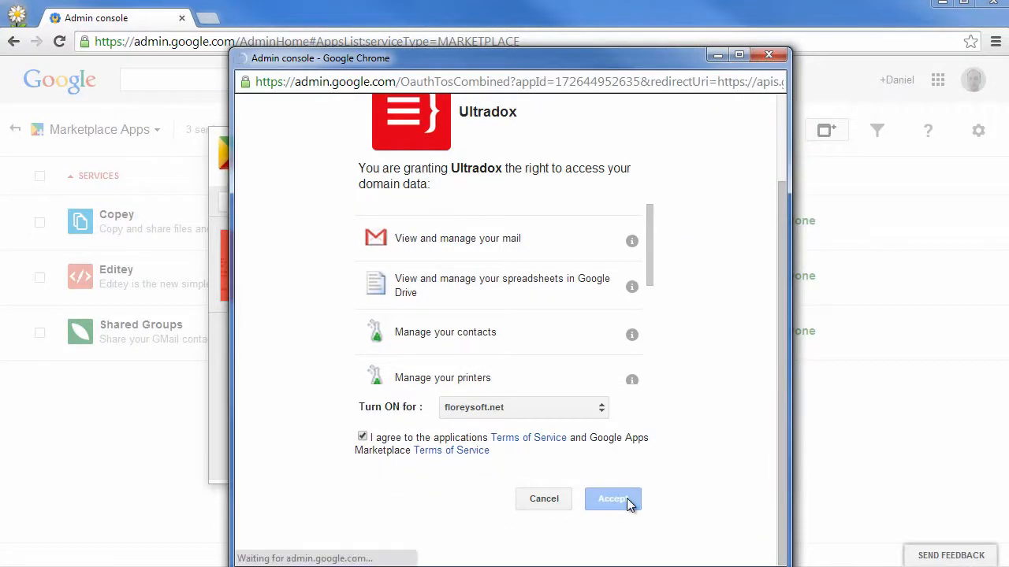
click(613, 498)
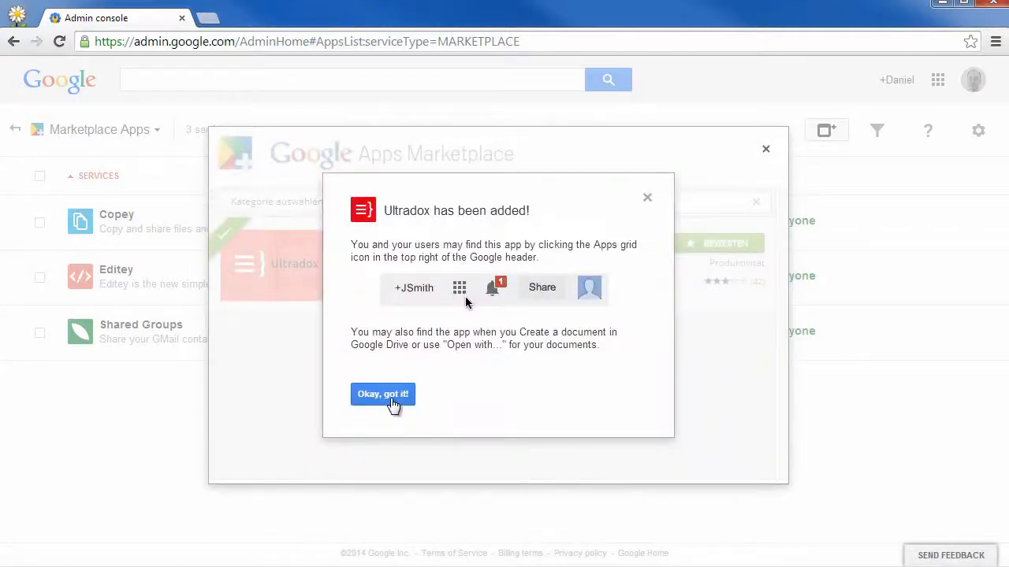
click(382, 394)
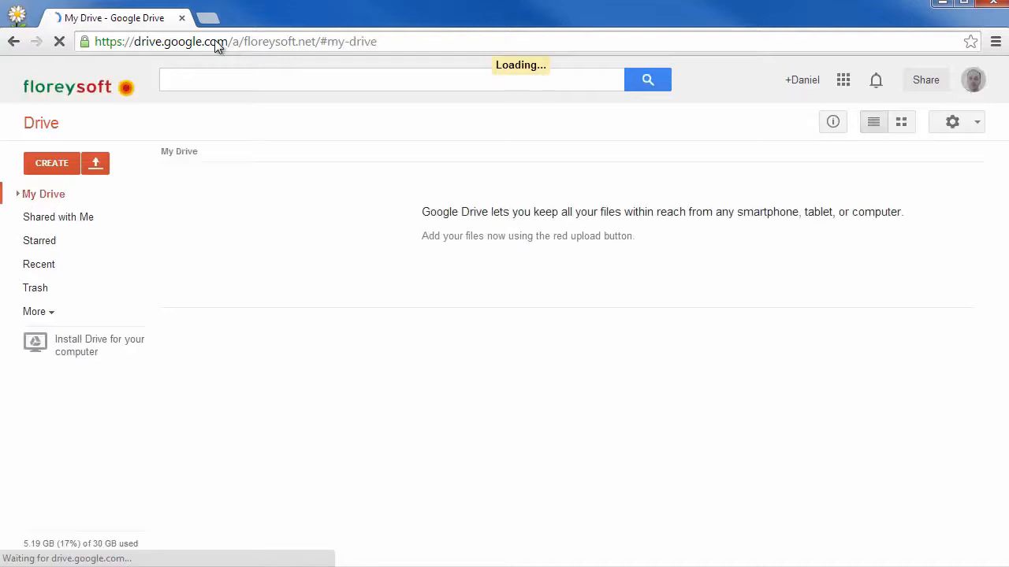
- Check the CREATE list's second page now includes Ultradoc
click(52, 163)
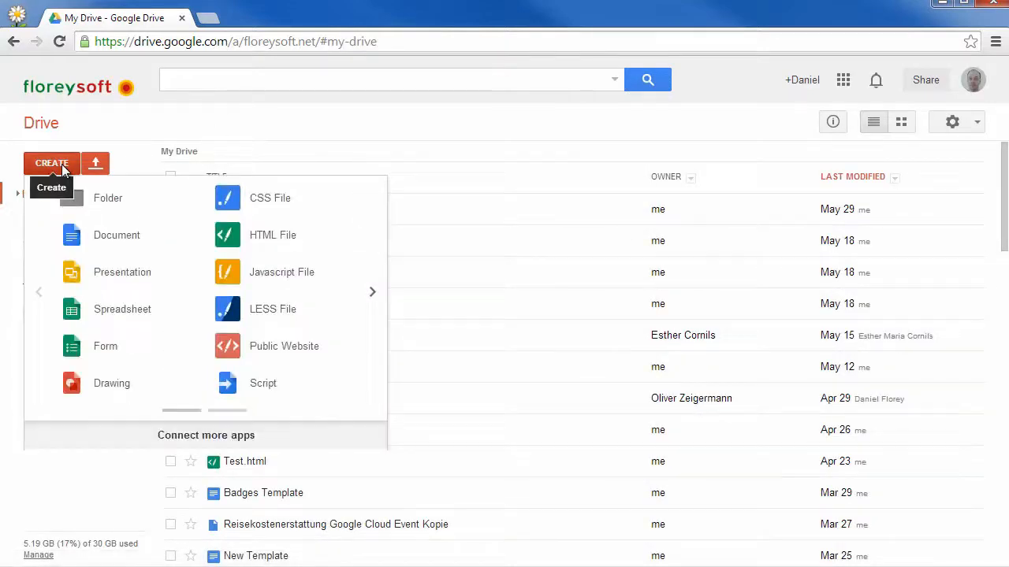
click(371, 291)
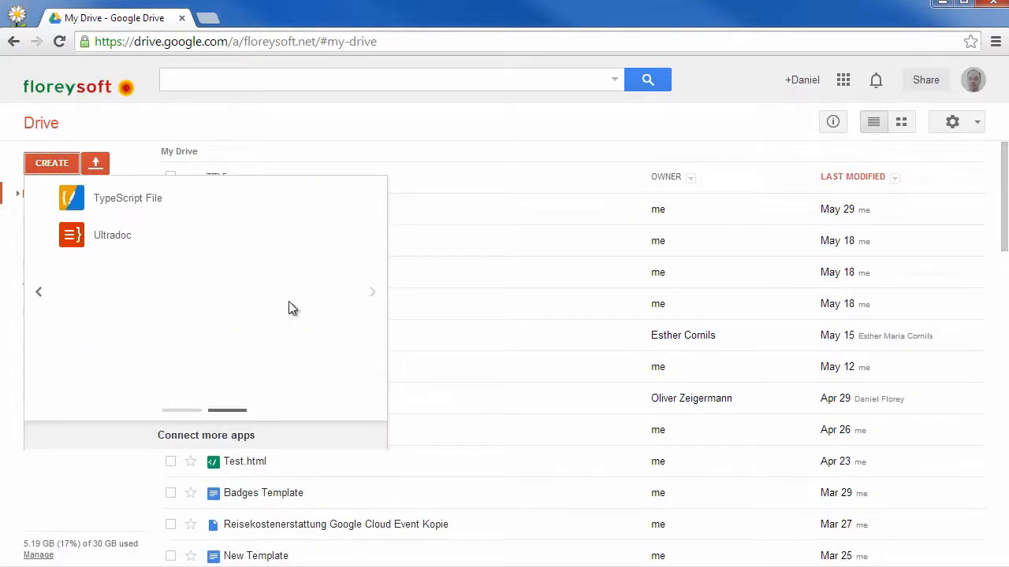
mouse_move(189, 243)
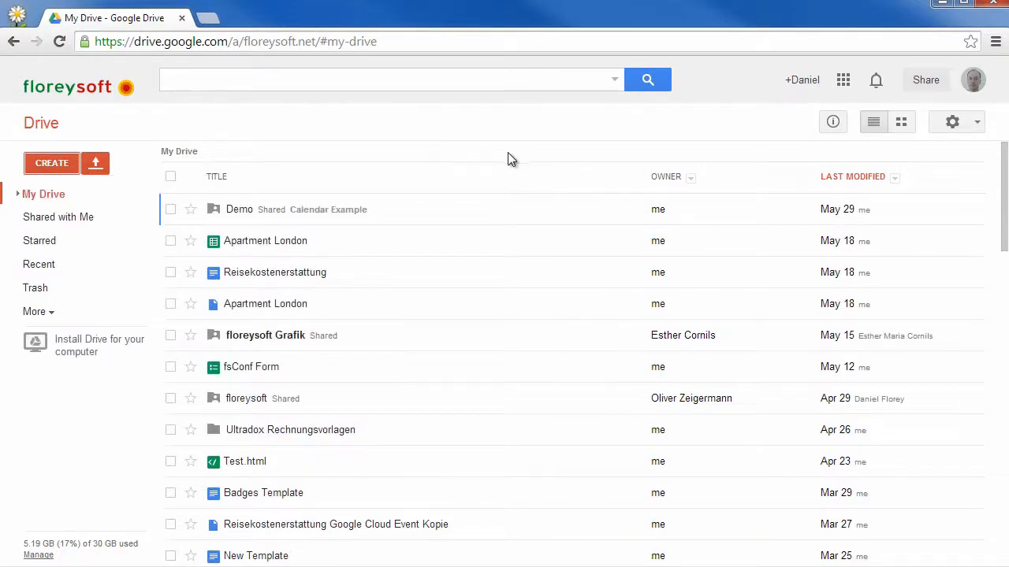
- In Settings > Manage apps, mark Ultradox 'Use by default' and save
click(952, 123)
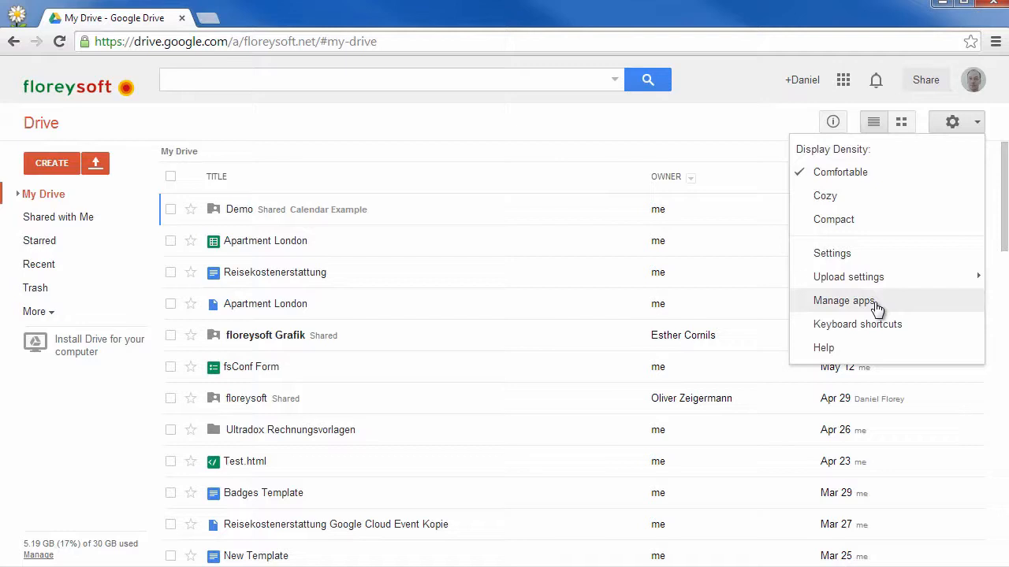
mouse_move(832, 309)
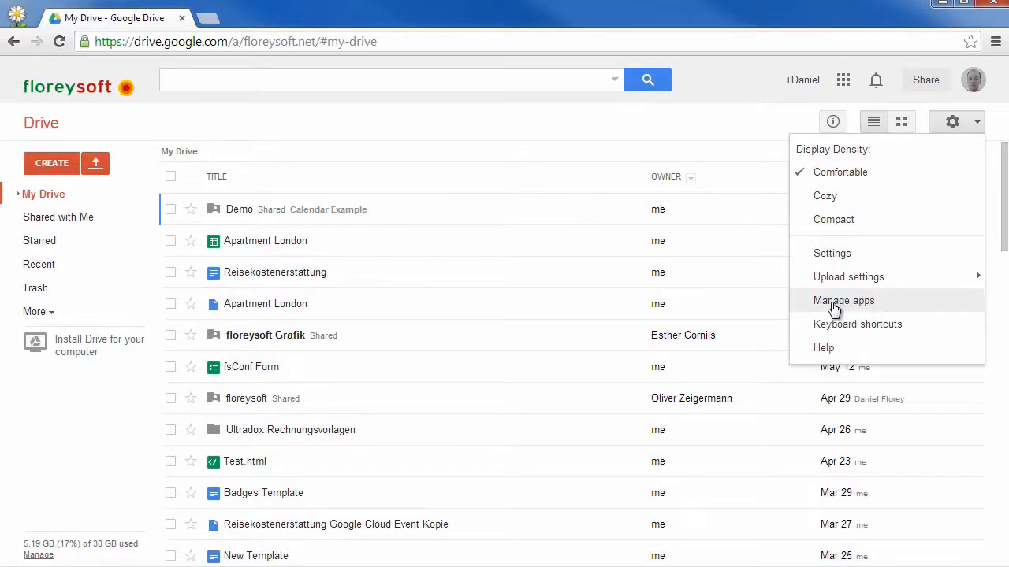
click(844, 299)
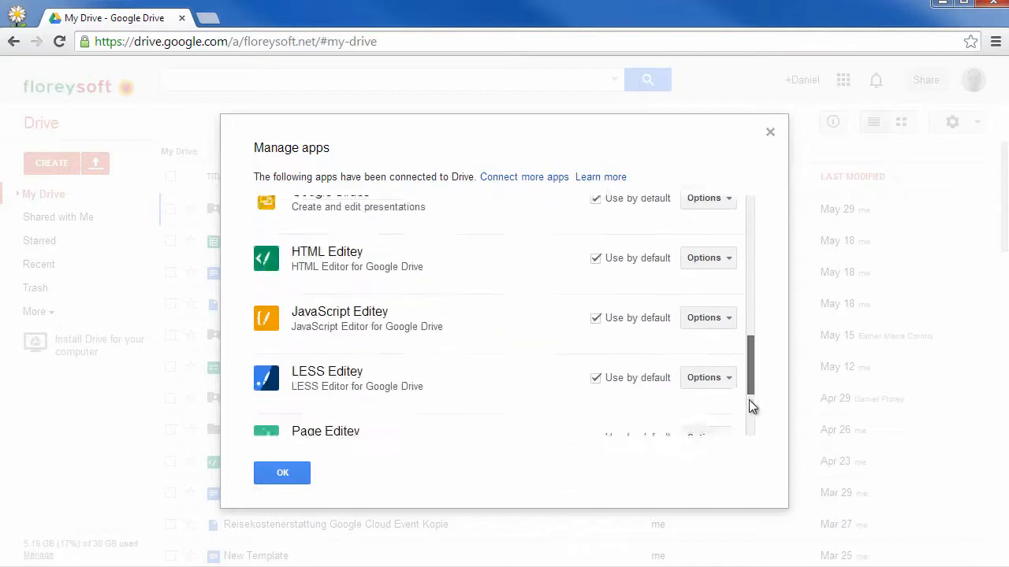
scroll(down, 3)
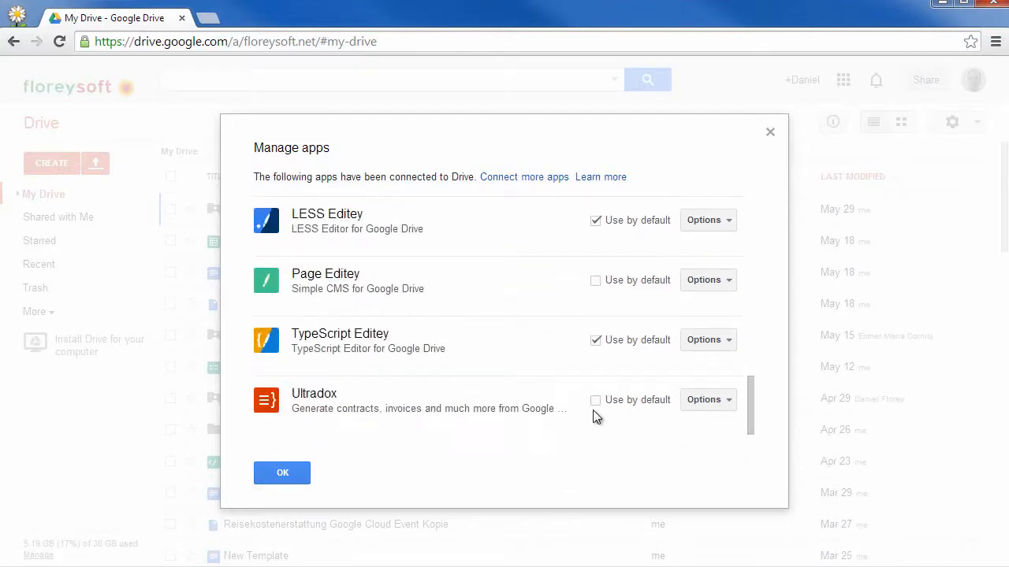
click(596, 400)
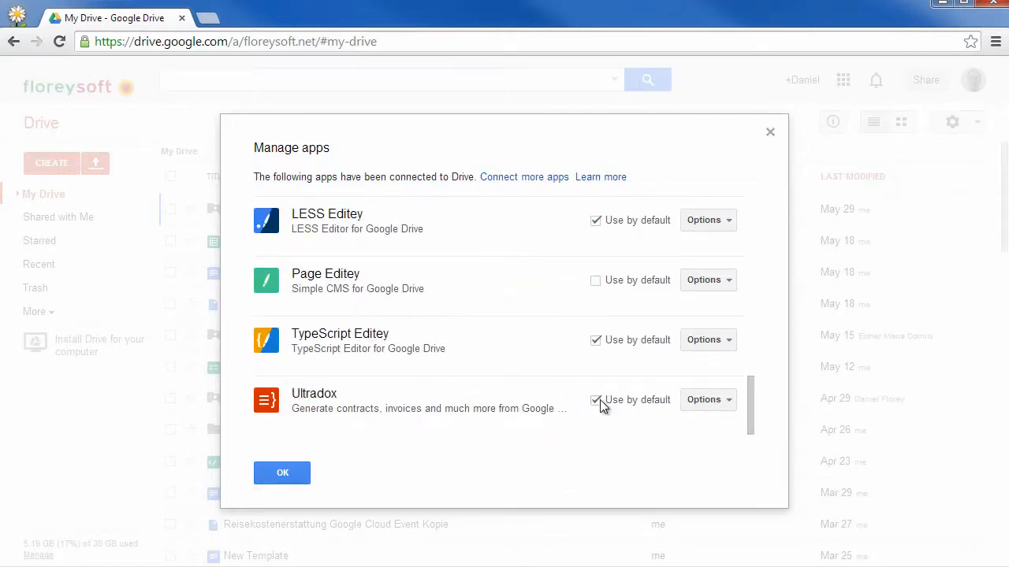
click(282, 473)
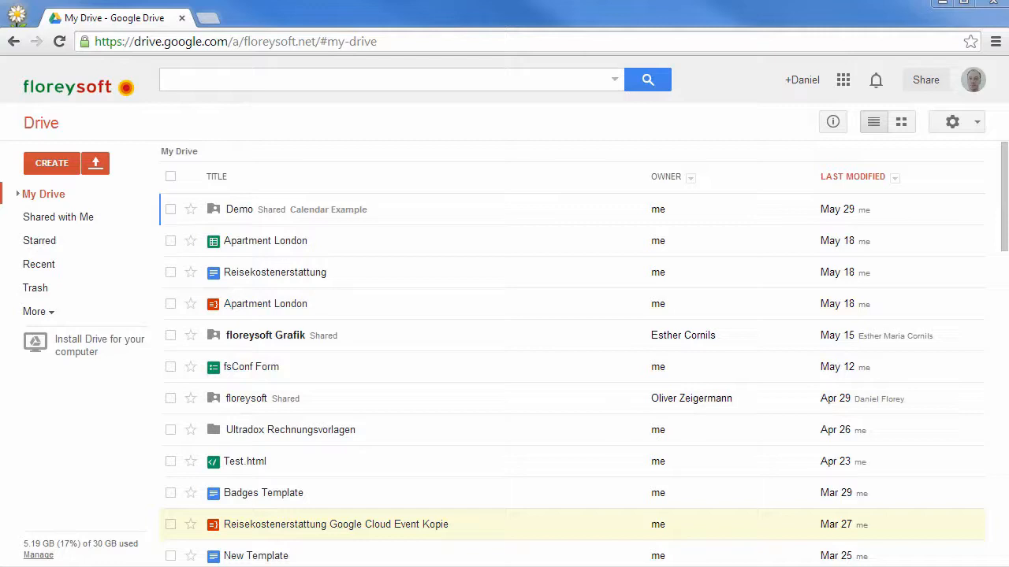
- Create a new blank Google Docs document from the CREATE list
click(50, 163)
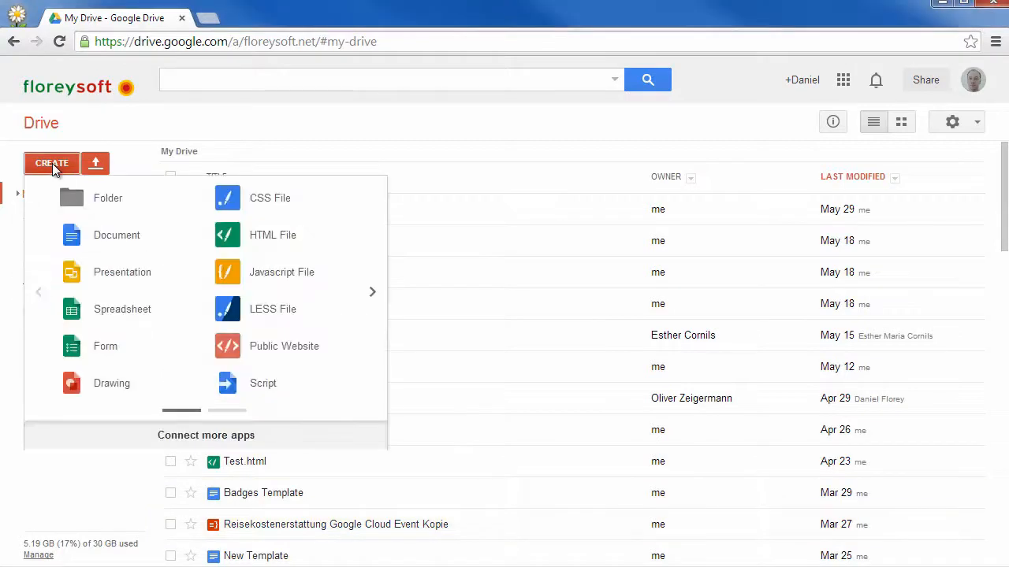
mouse_move(145, 246)
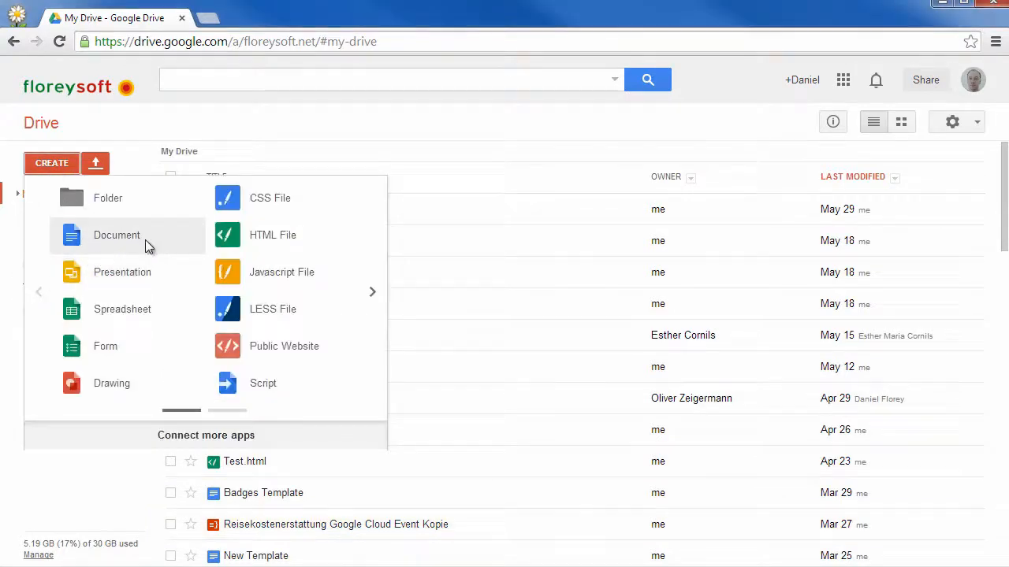
click(116, 235)
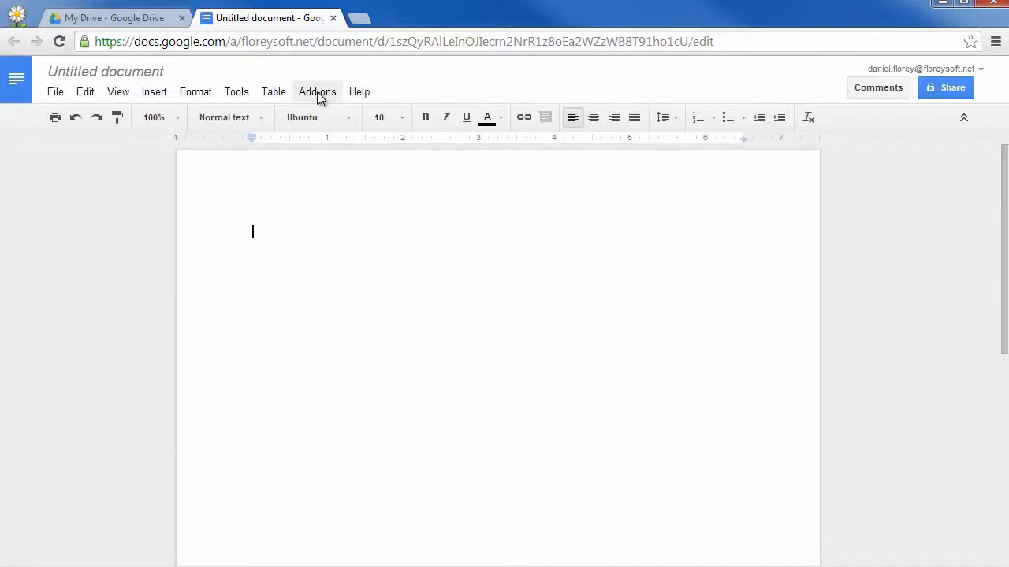
- In the add-ons store, search 'ultradox' and start the free Ultradox Template Editor install
click(317, 91)
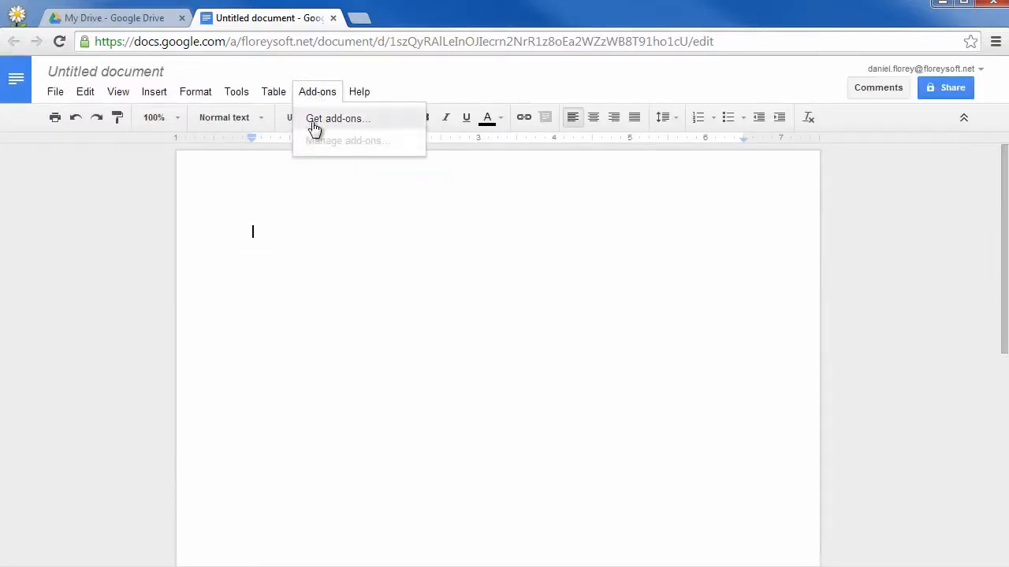
click(337, 119)
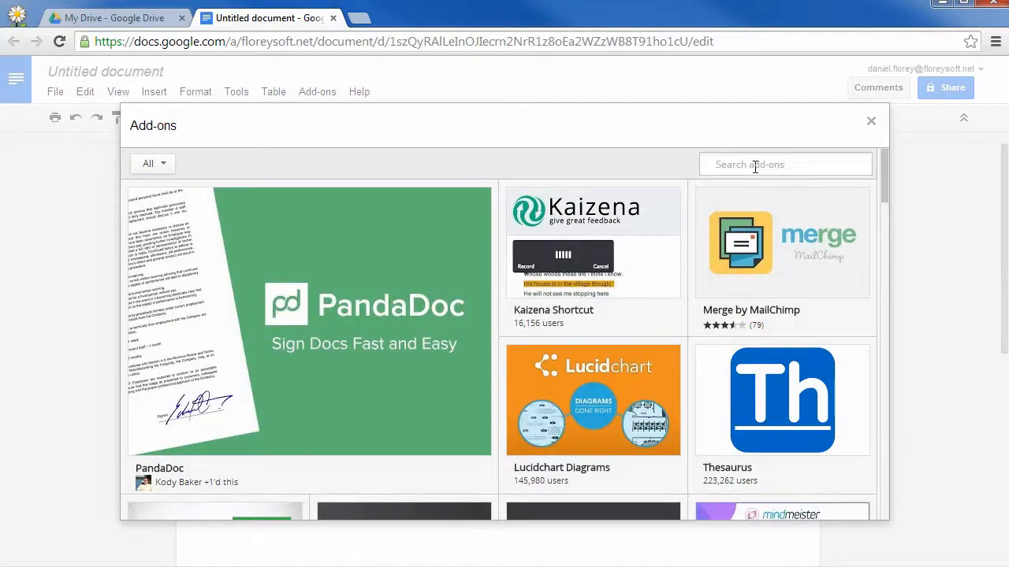
text(ultradox)
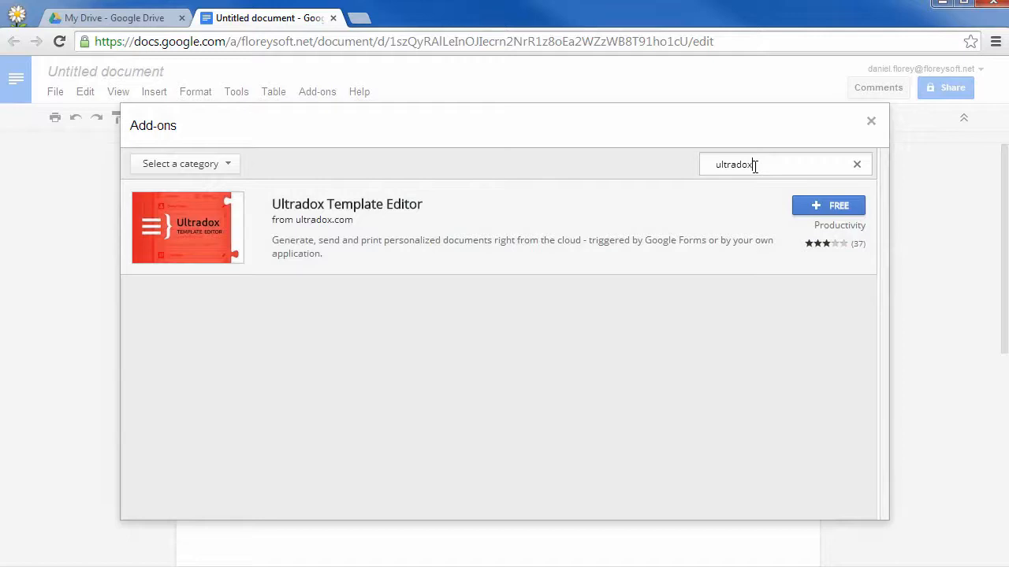
mouse_move(829, 208)
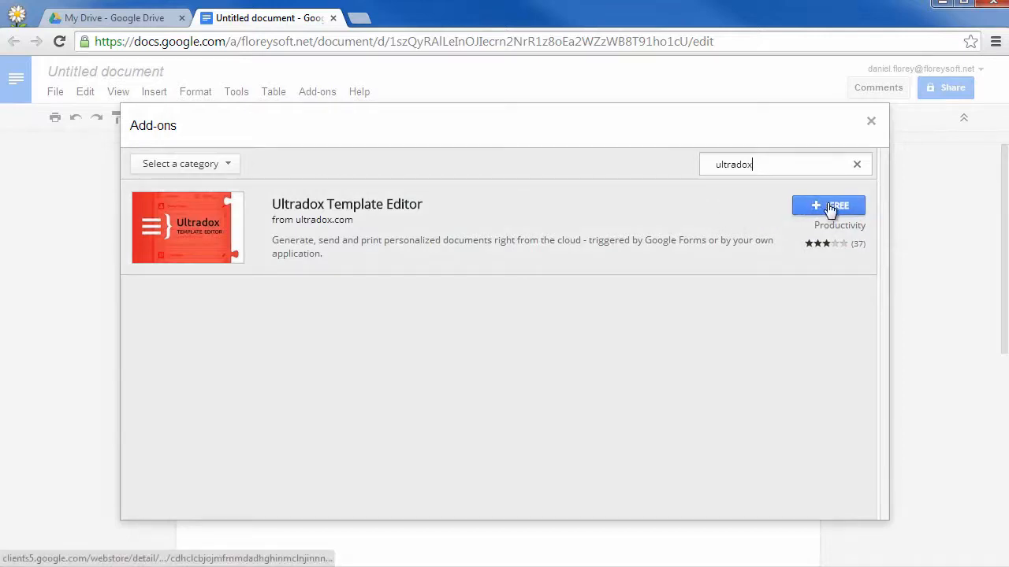
click(829, 204)
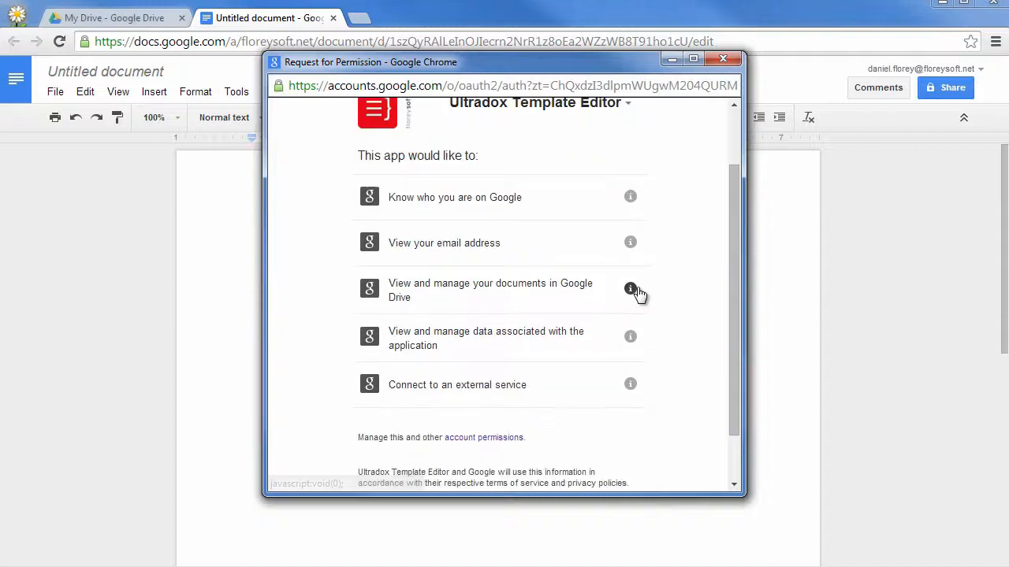
- Accept the Ultradox Template Editor permission request to finish installing the add-on
scroll(down, 3)
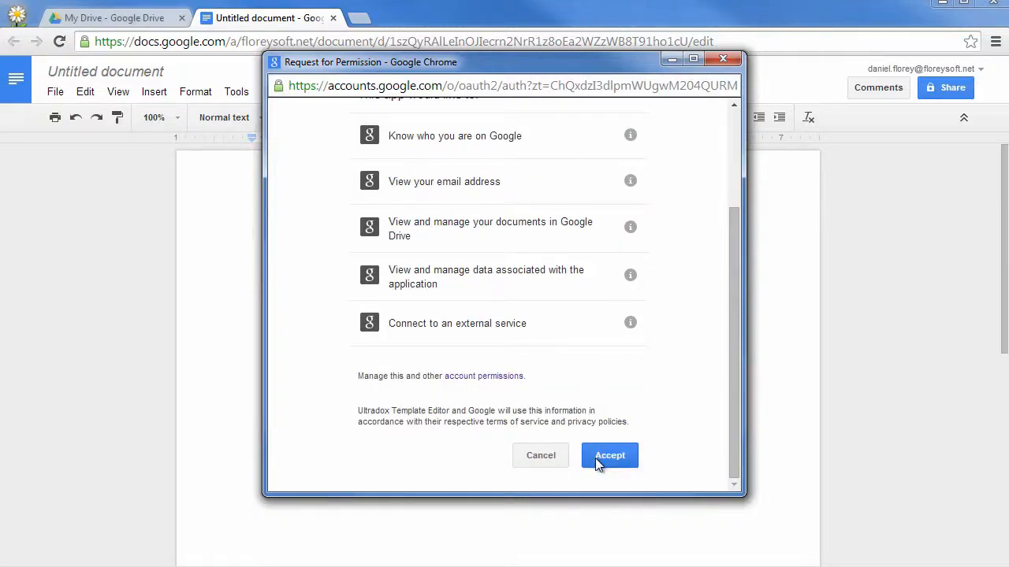
click(608, 455)
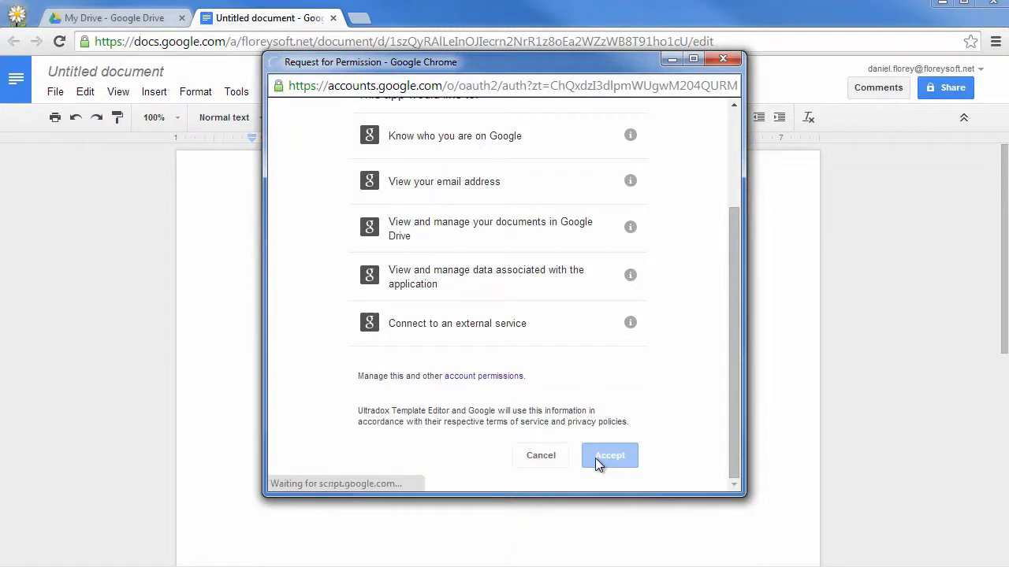
click(609, 454)
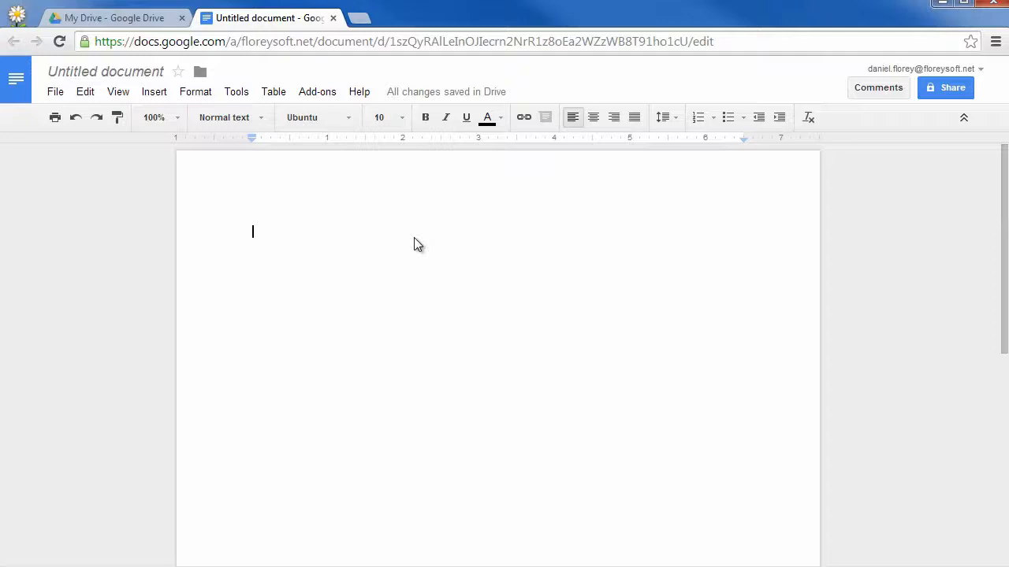
- Dismiss the Ultradox getting-started tip and confirm Ultradox Template Editor is listed under Add-ons
click(317, 91)
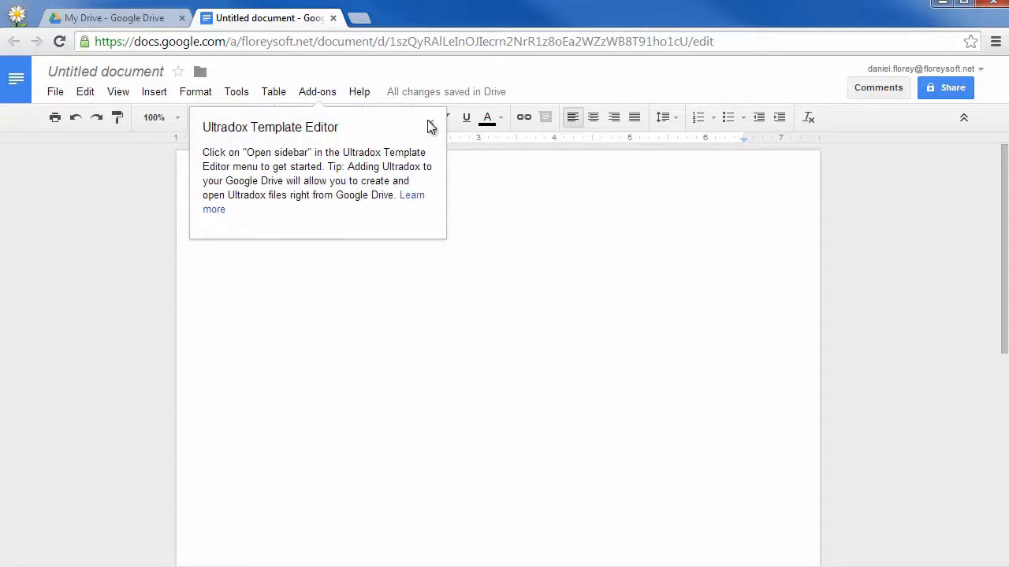
click(316, 91)
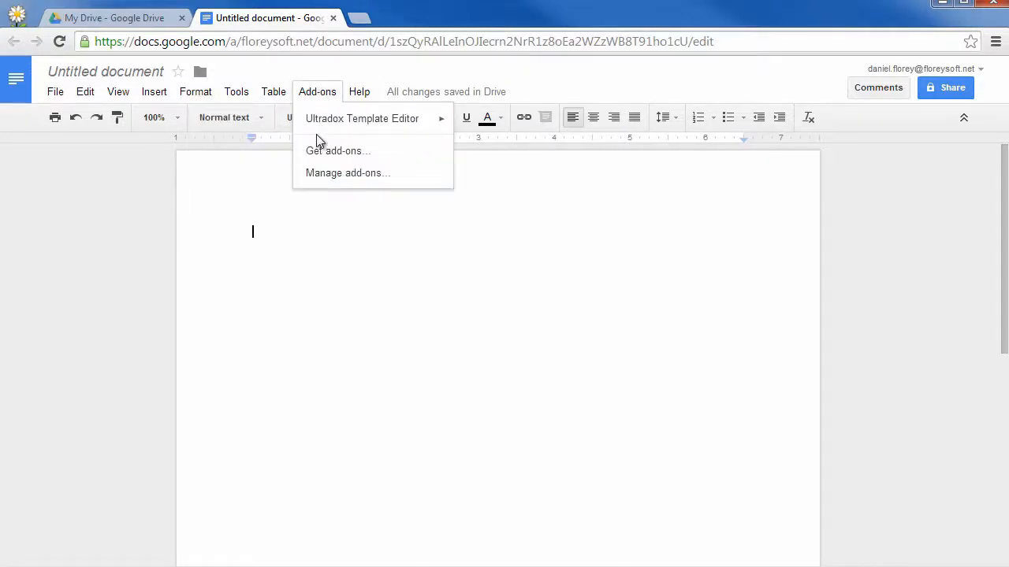